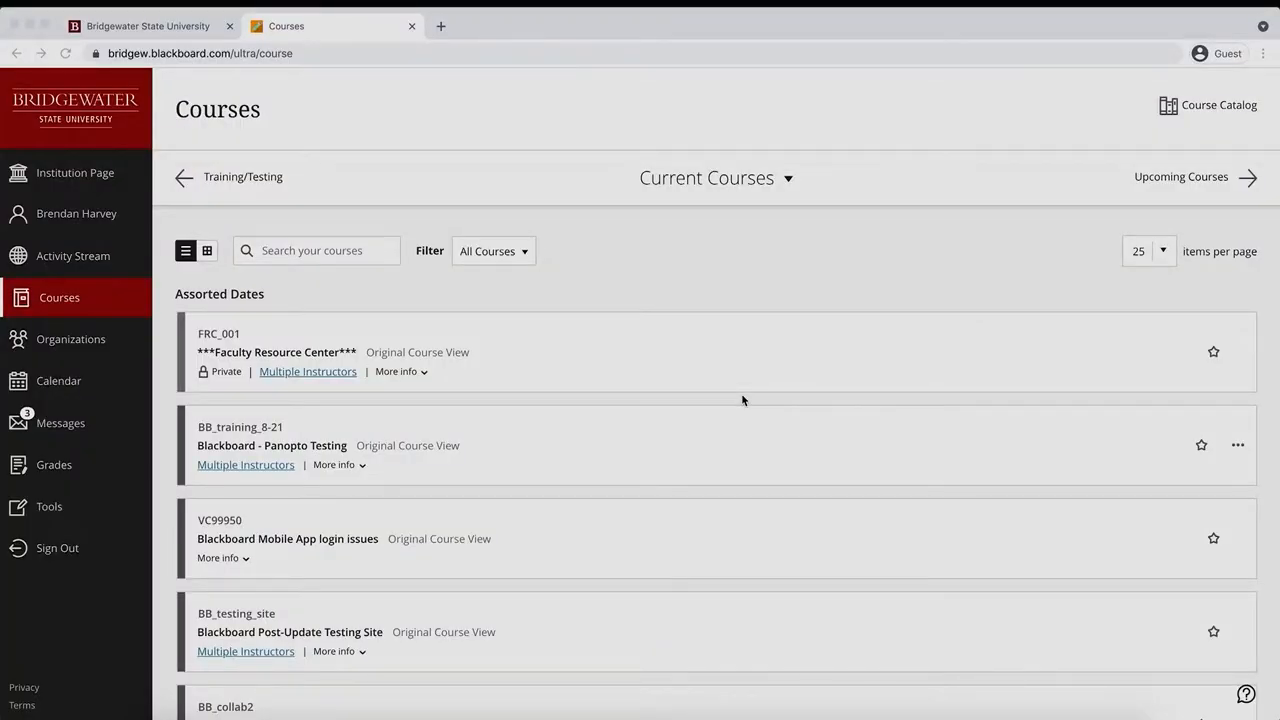
pyautogui.moveTo(856, 384)
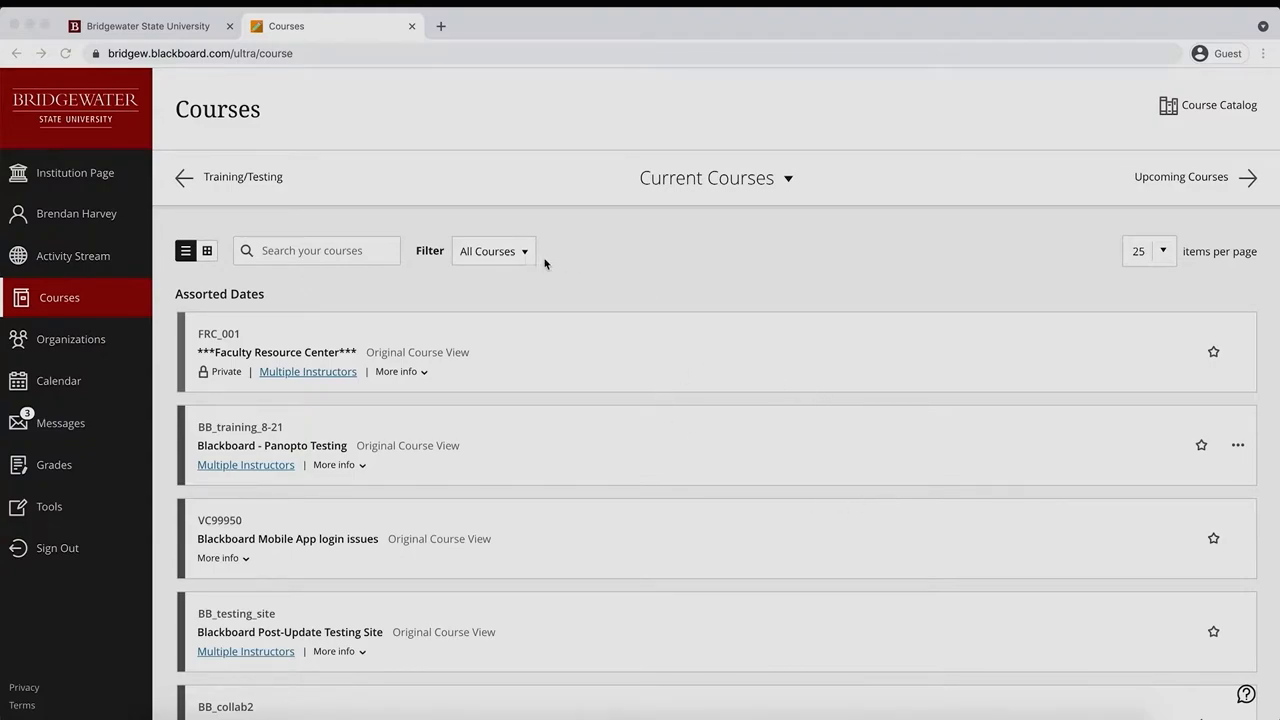
pyautogui.moveTo(590, 414)
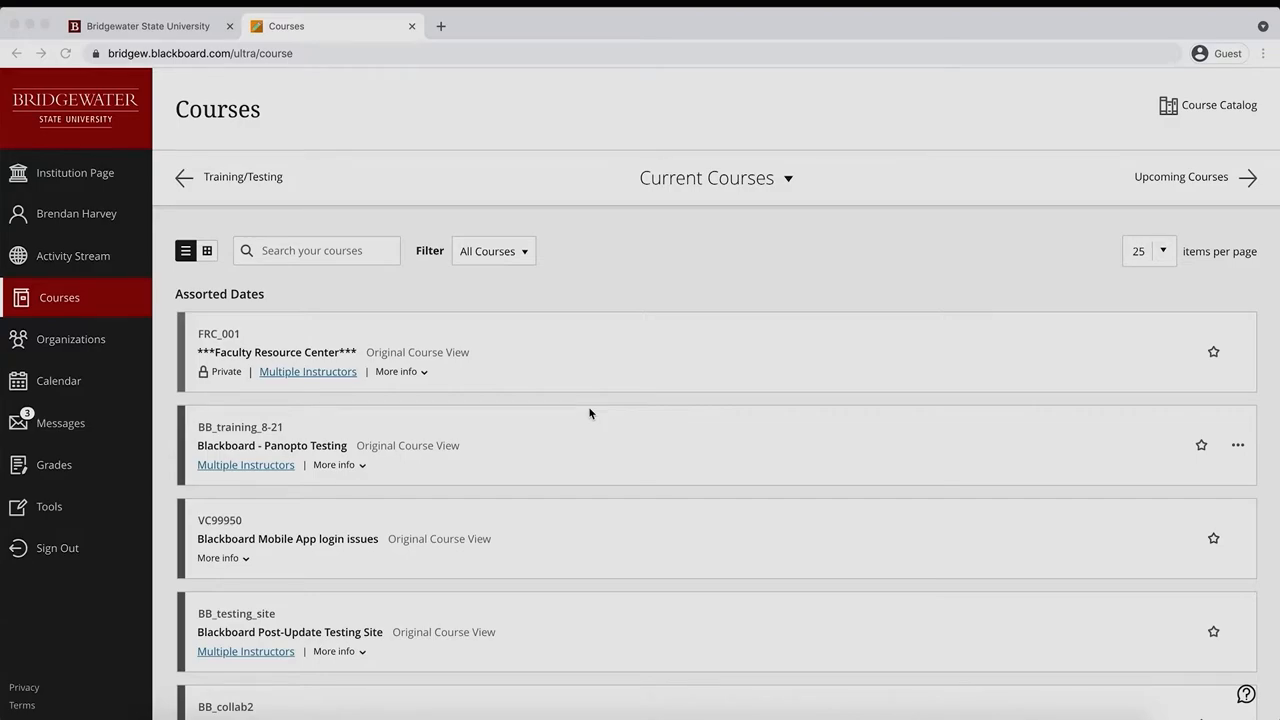
# Filter the course list to 'Hidden from me' and reach Faculty Resource Center F20/S21's course options
pyautogui.scroll(-3)
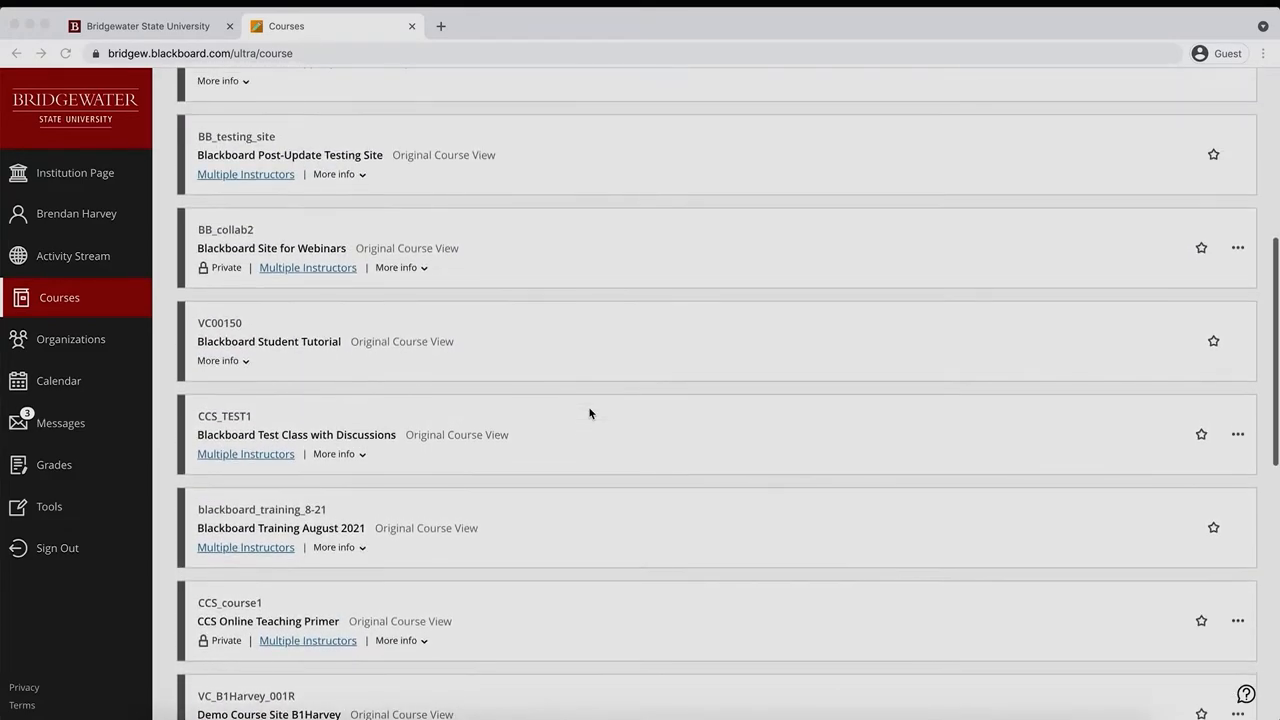
pyautogui.scroll(3)
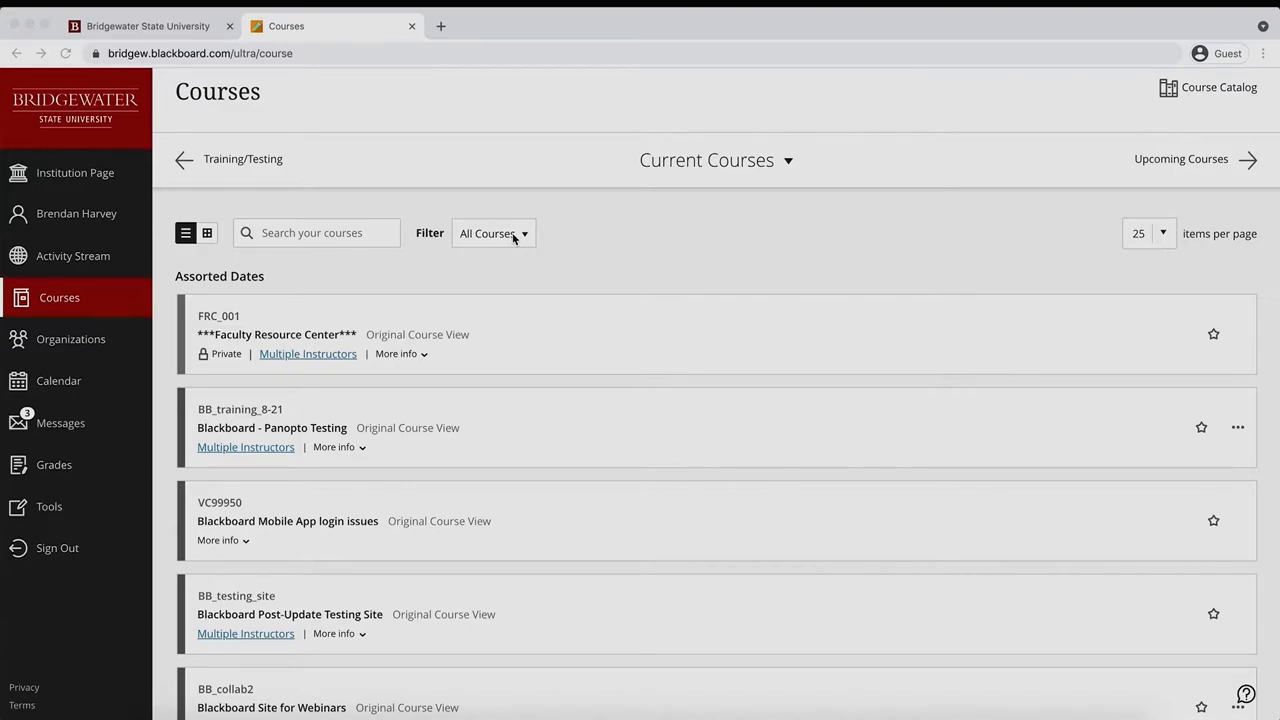
pyautogui.click(492, 232)
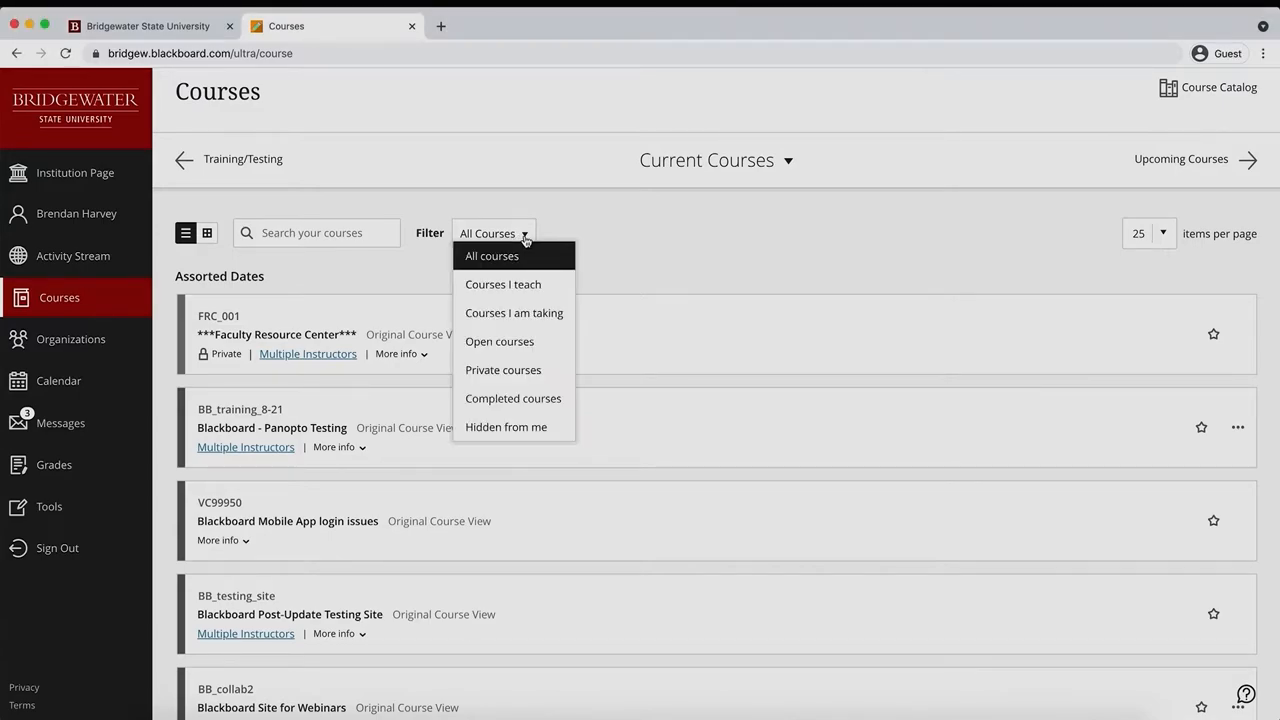
pyautogui.click(506, 428)
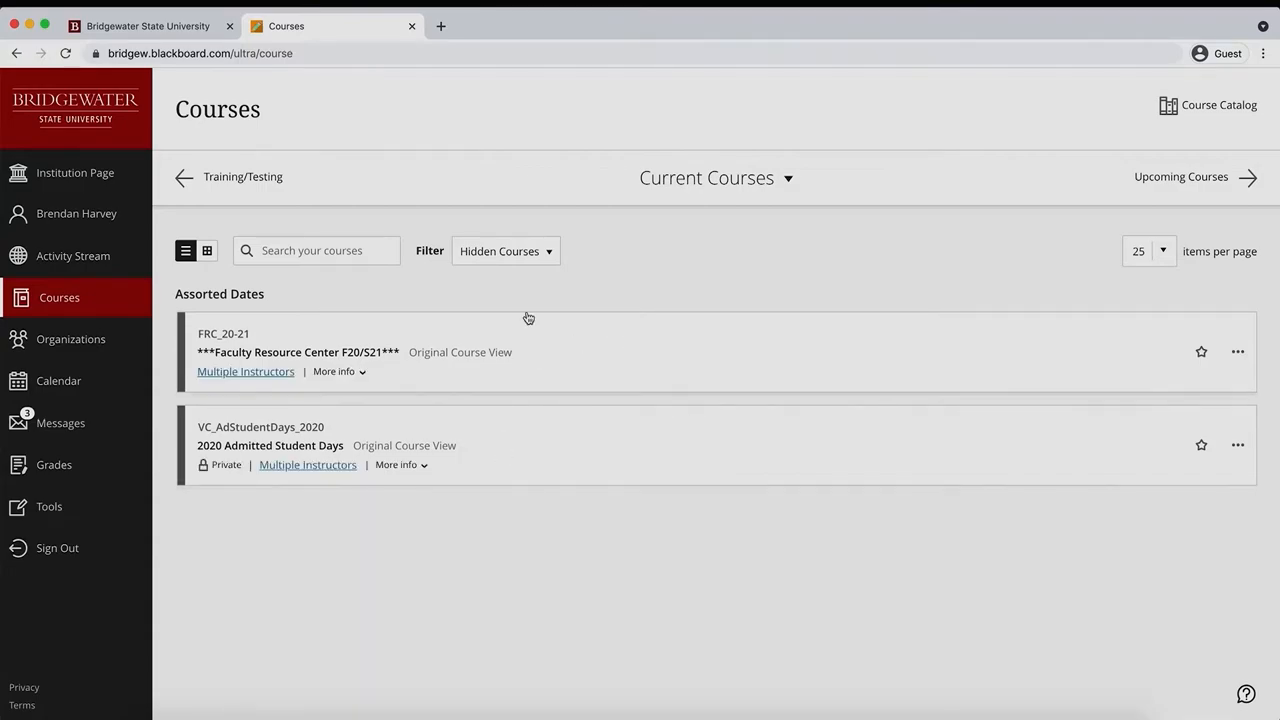
pyautogui.moveTo(556, 300)
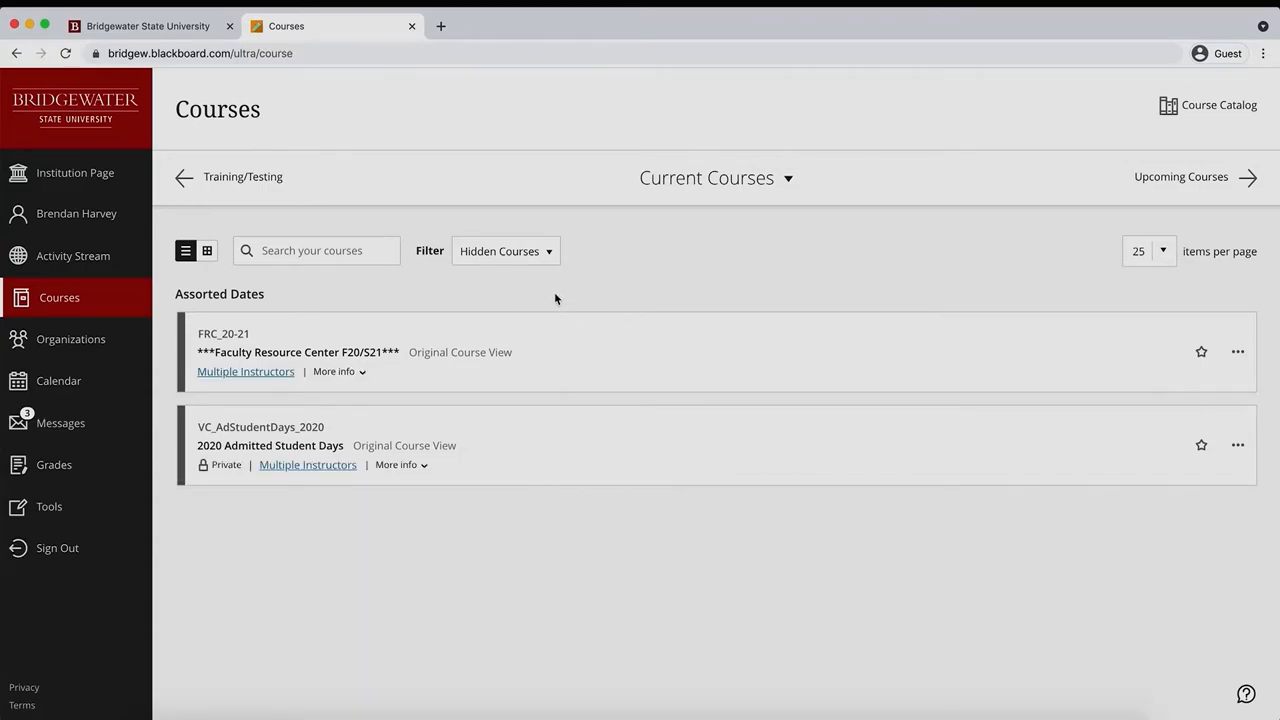
pyautogui.moveTo(584, 304)
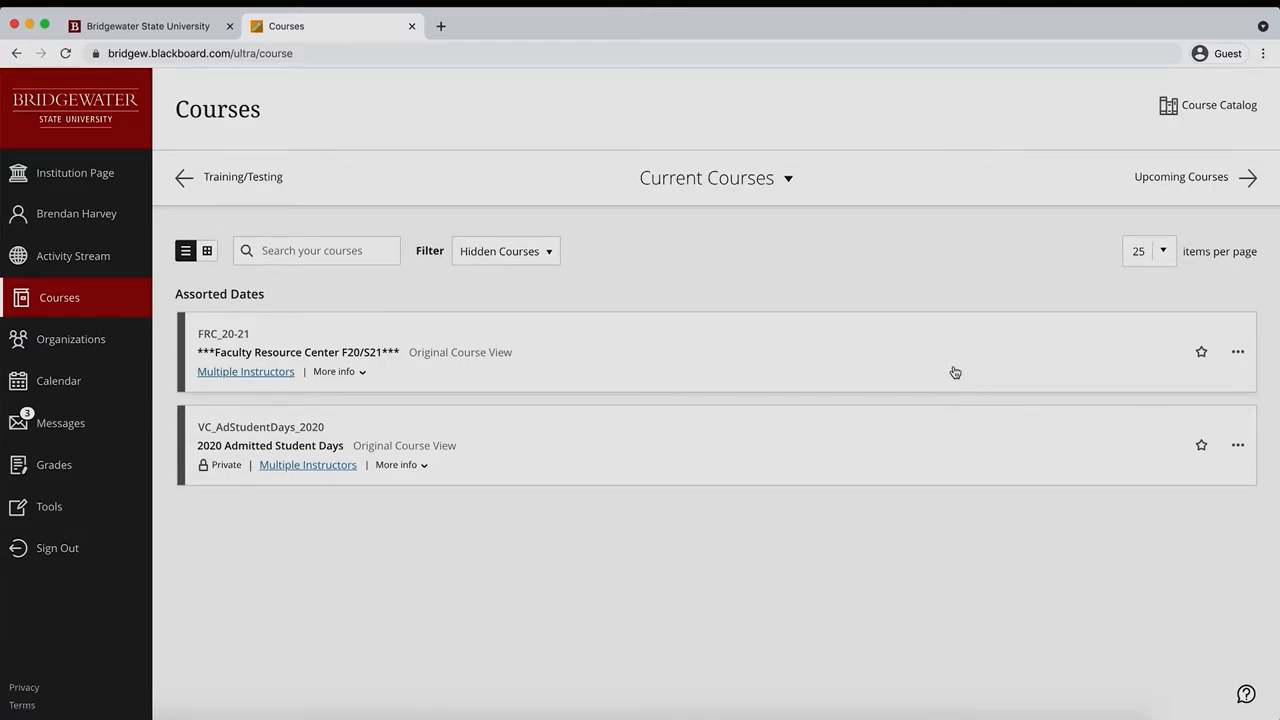
pyautogui.moveTo(996, 366)
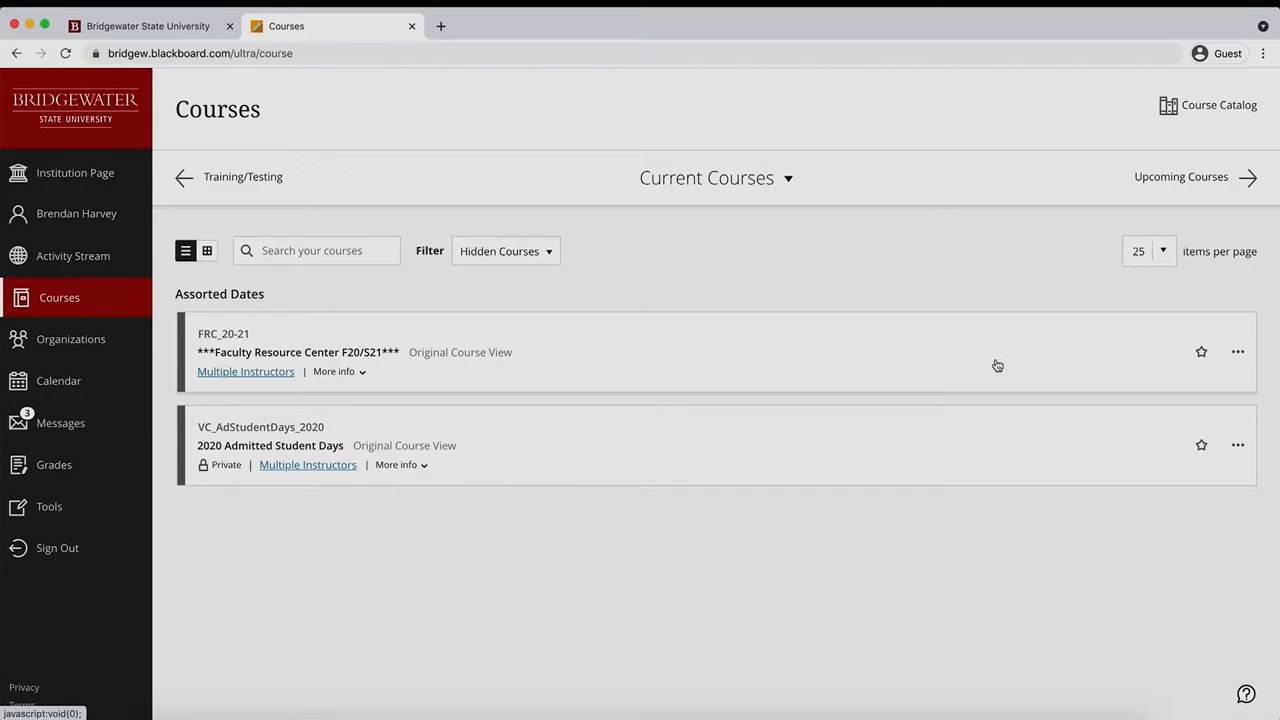
pyautogui.click(1238, 352)
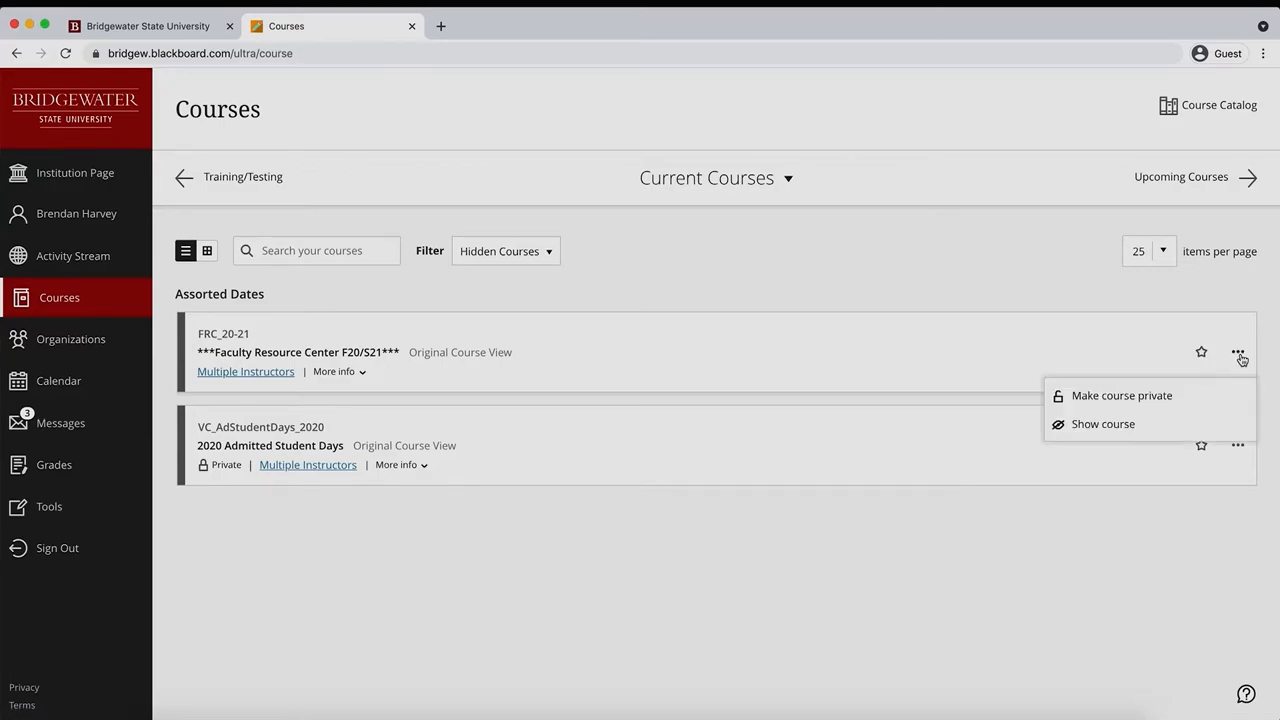
pyautogui.moveTo(1104, 424)
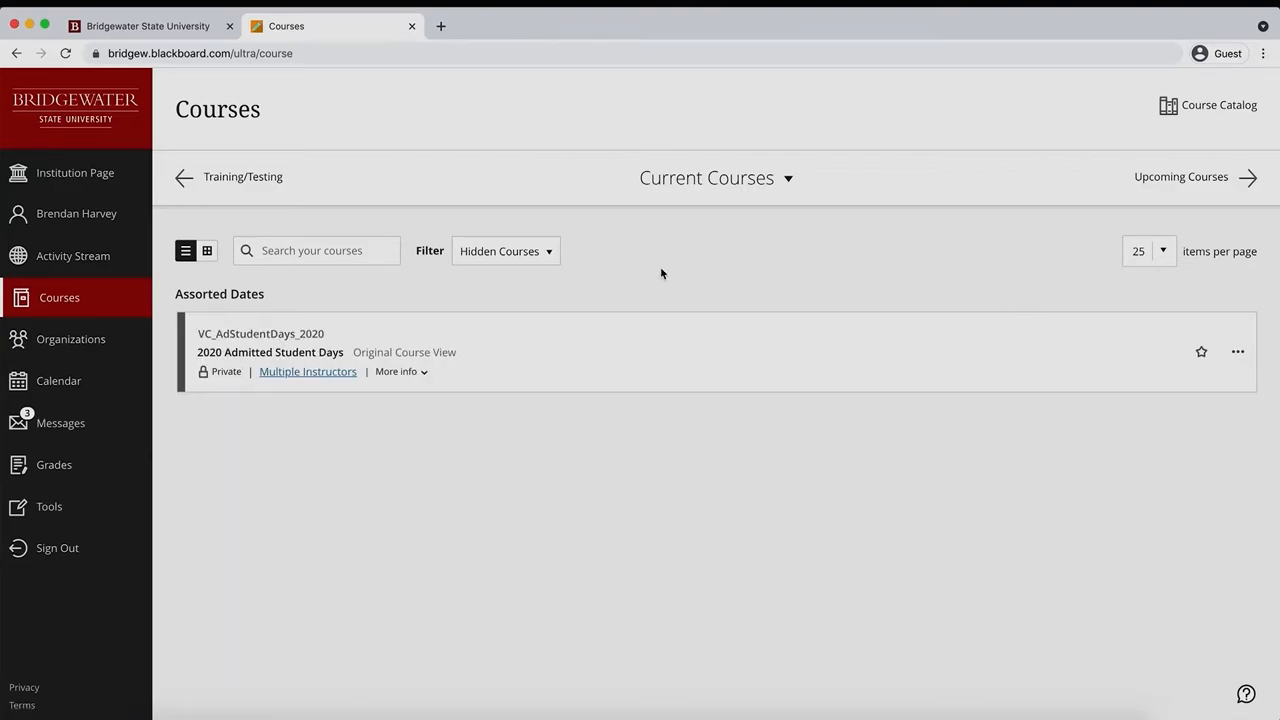
# Switch the filter back to All courses so Faculty Resource Center F20/S21 is listed again
pyautogui.click(504, 252)
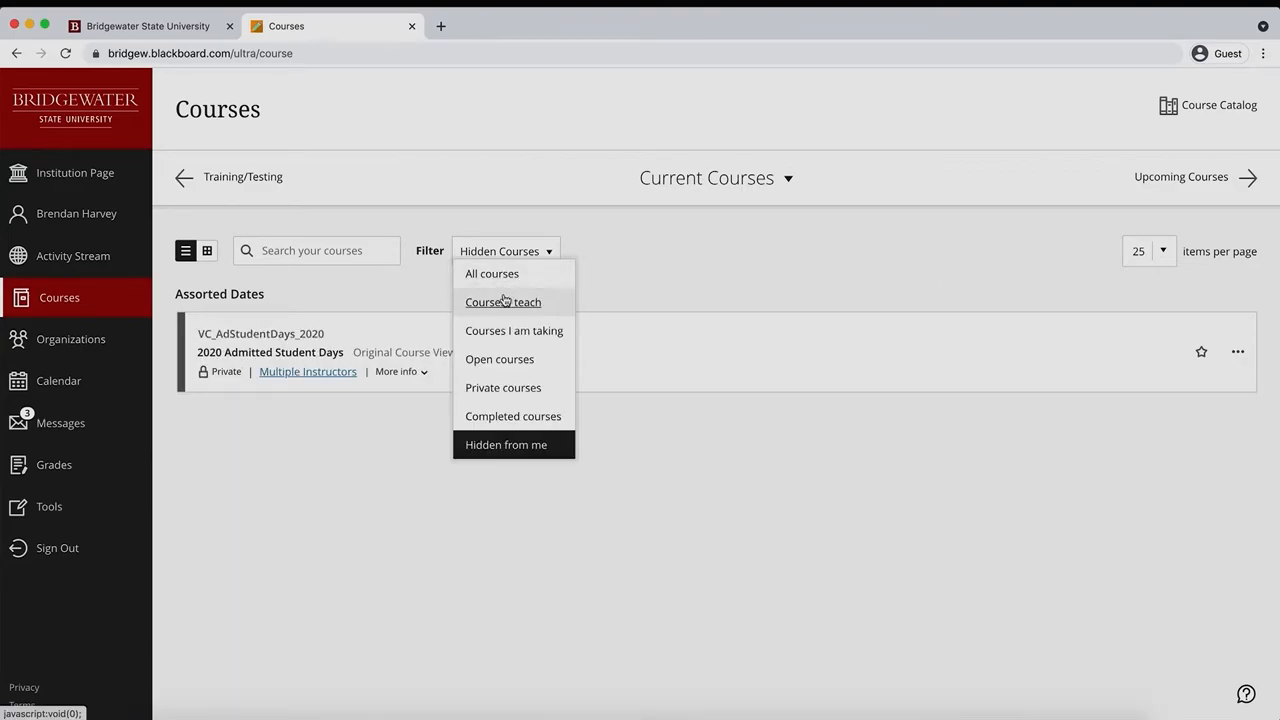
pyautogui.click(492, 272)
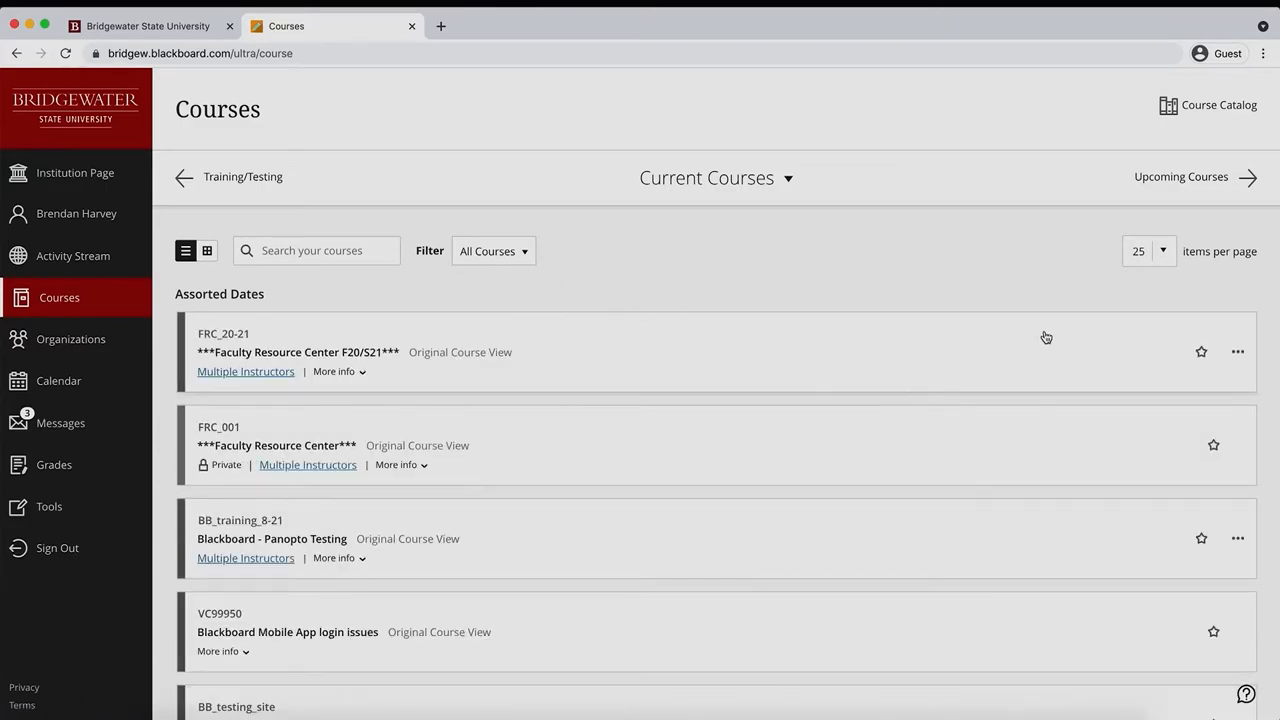
pyautogui.scroll(-3)
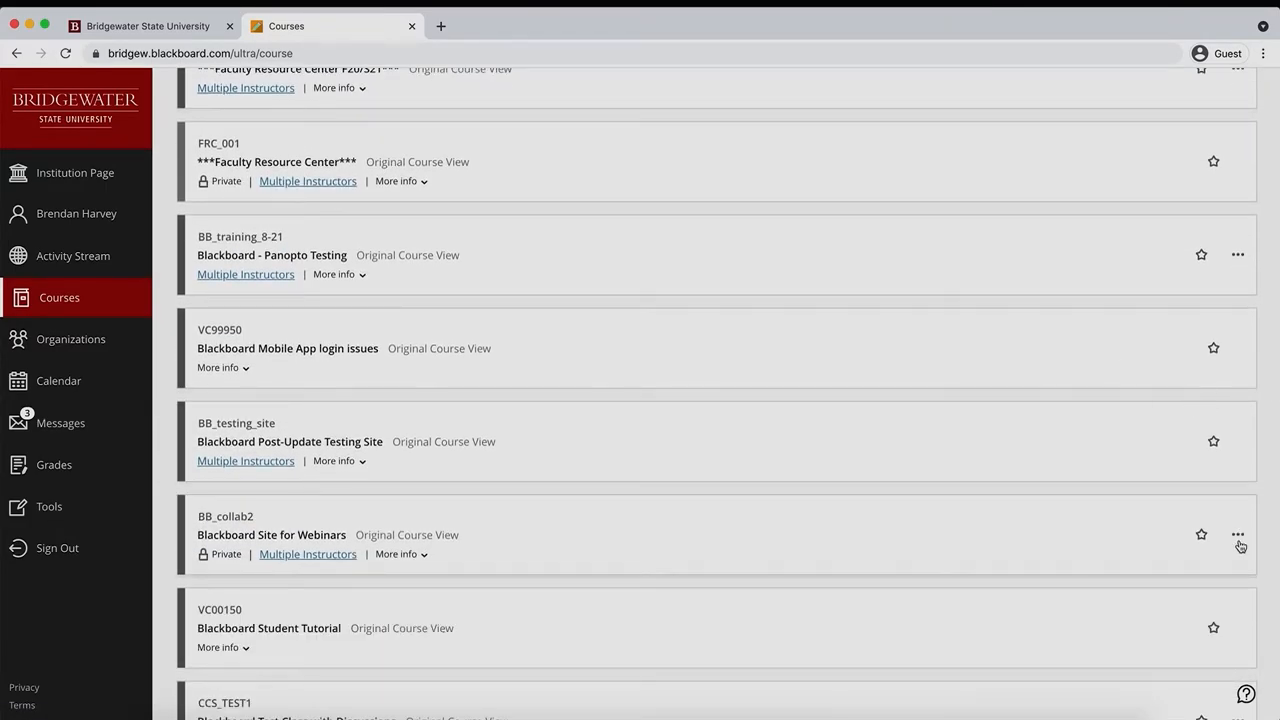
pyautogui.click(1238, 534)
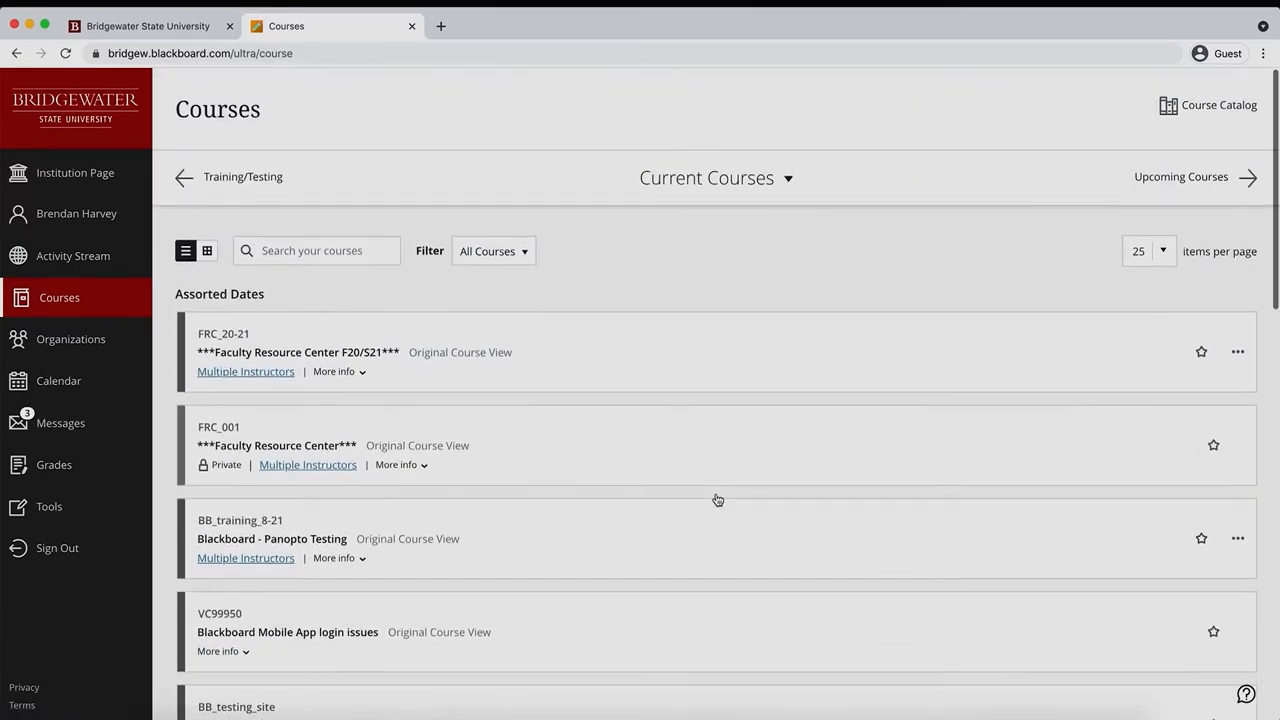
pyautogui.moveTo(618, 528)
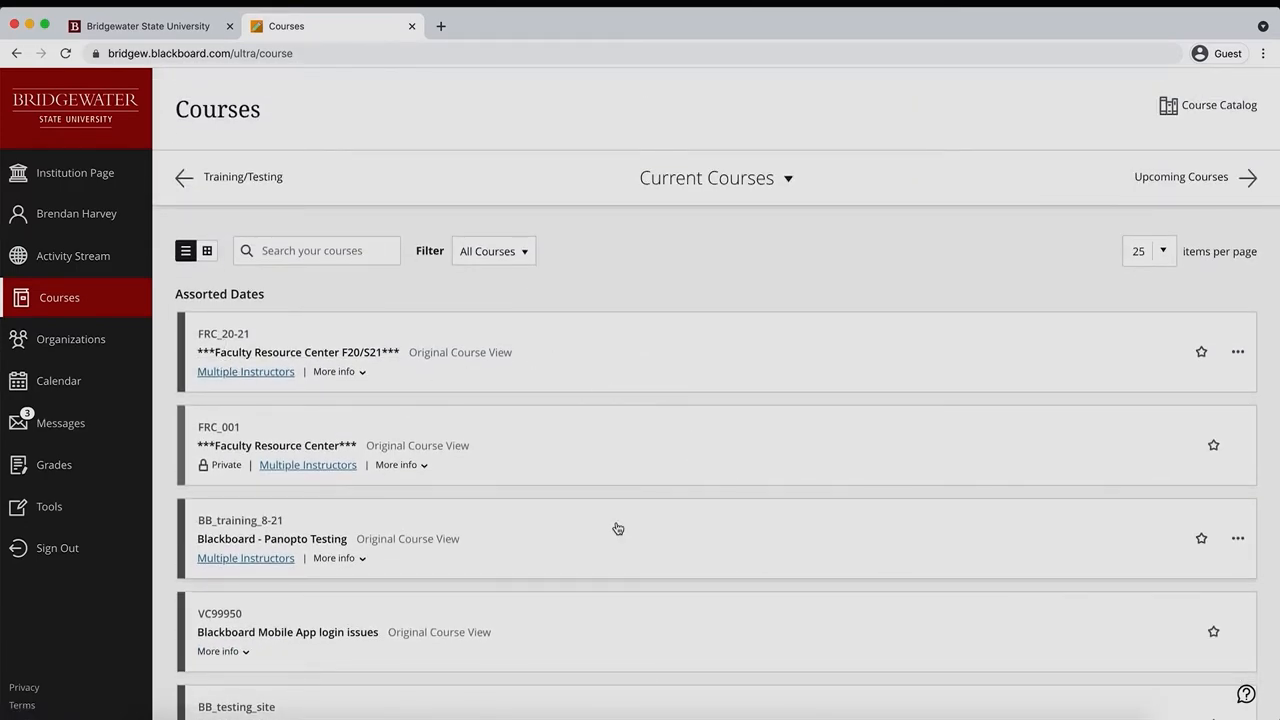
pyautogui.moveTo(854, 370)
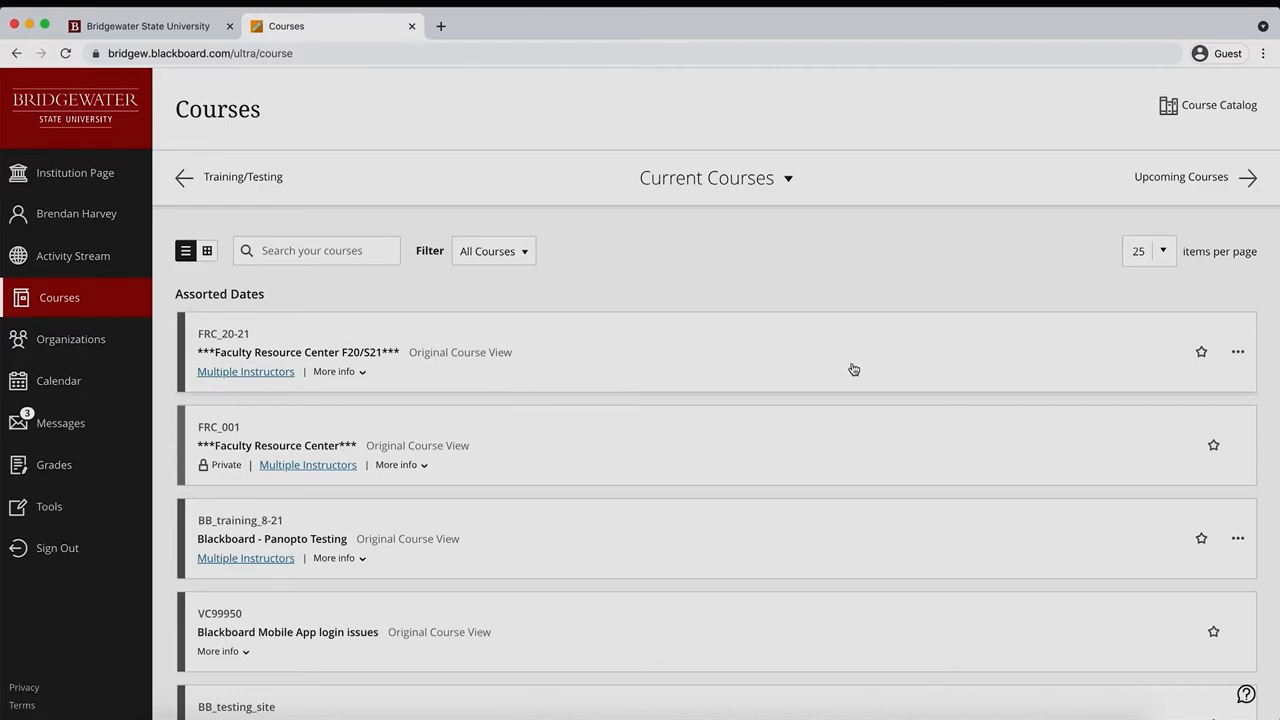
# Display the courses as image cards in a grid rather than a text list
pyautogui.click(1238, 352)
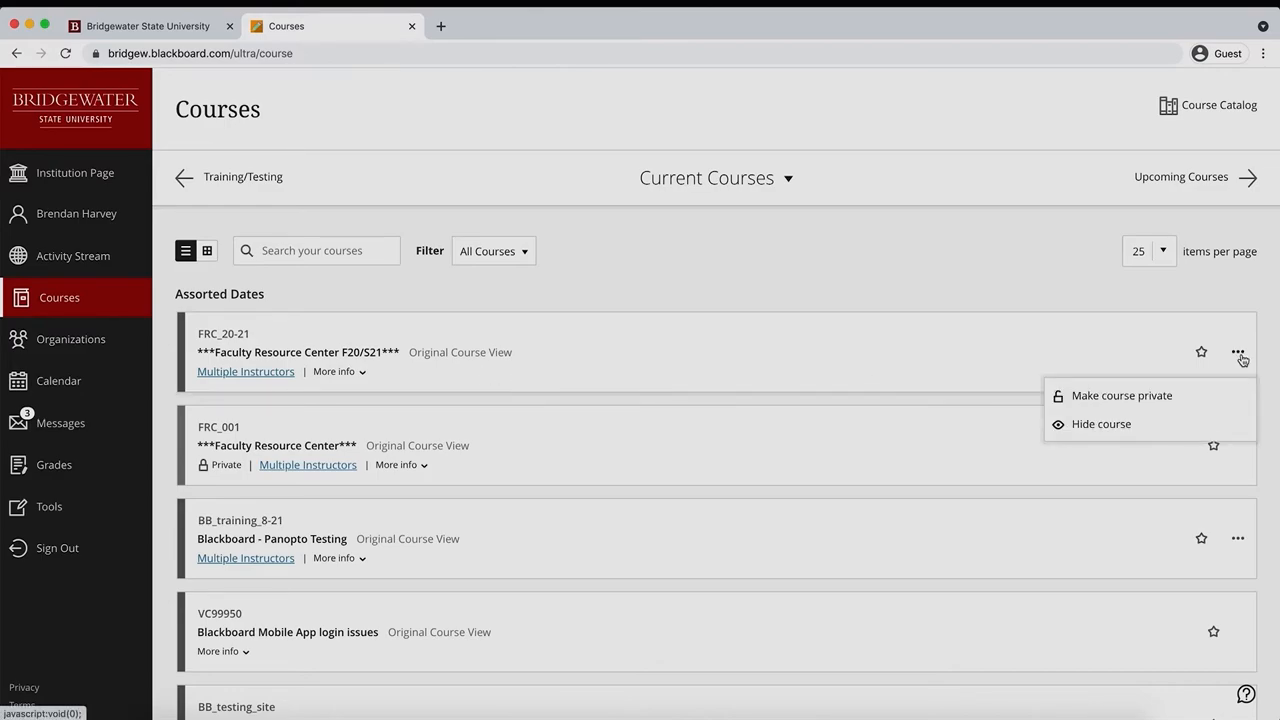
pyautogui.click(208, 252)
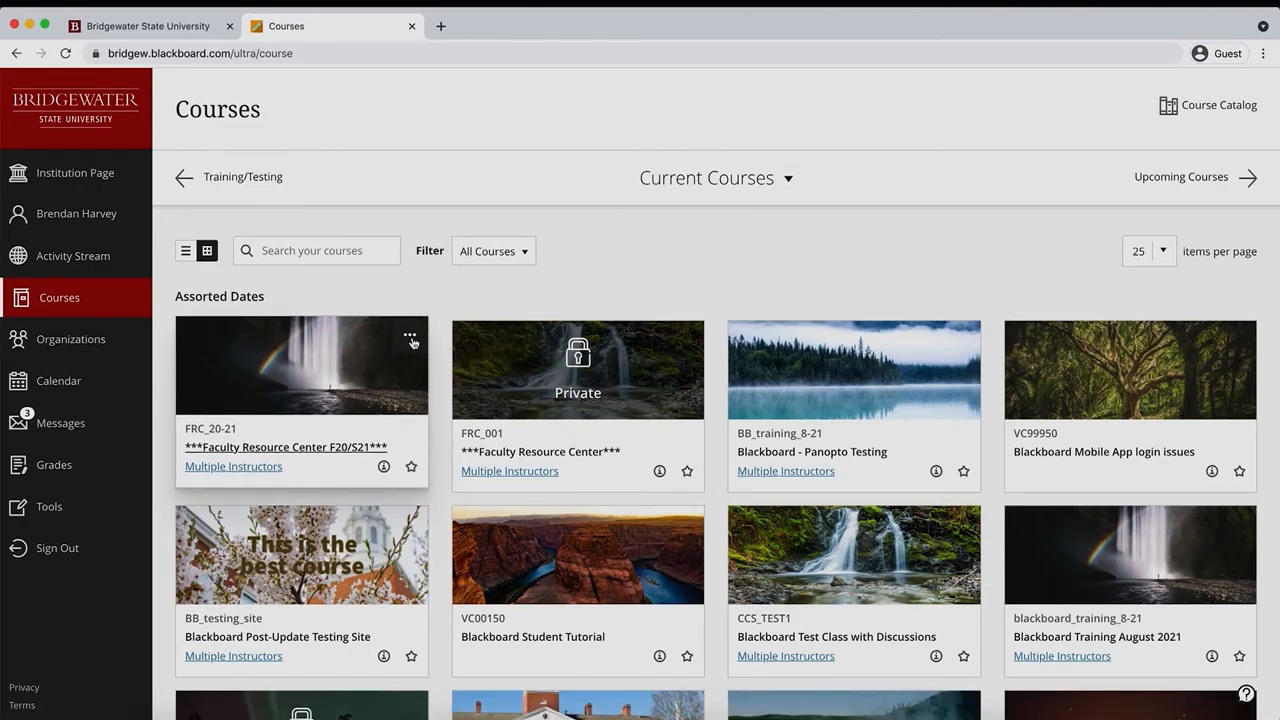
# Hide Faculty Resource Center F20/S21 from its card menu and filter to 'Hidden from me', showing three cards
pyautogui.click(408, 336)
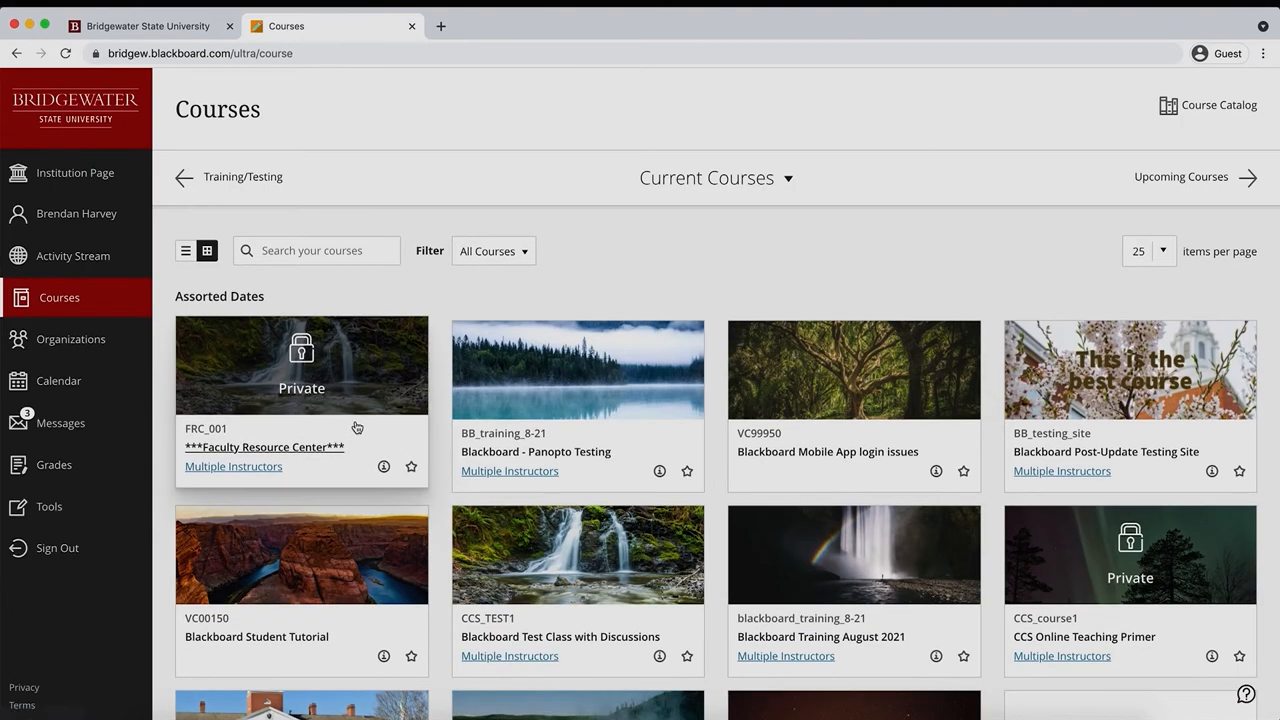
pyautogui.click(492, 252)
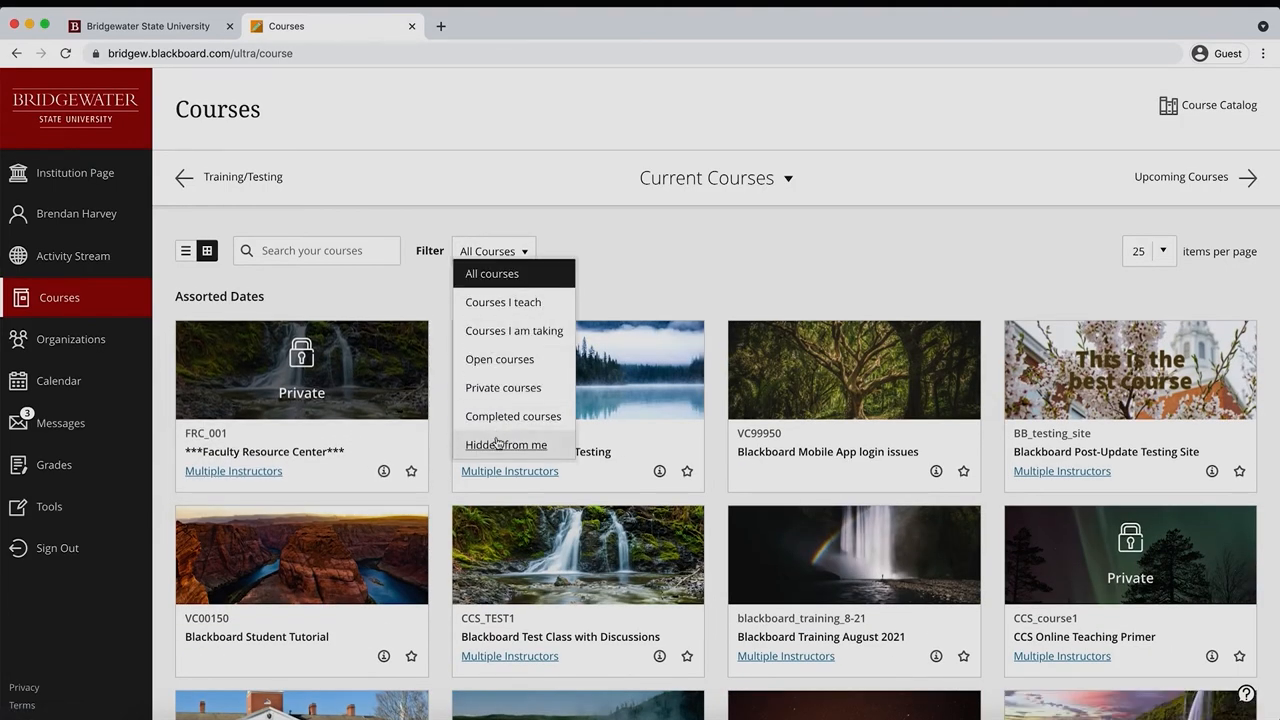
pyautogui.click(506, 444)
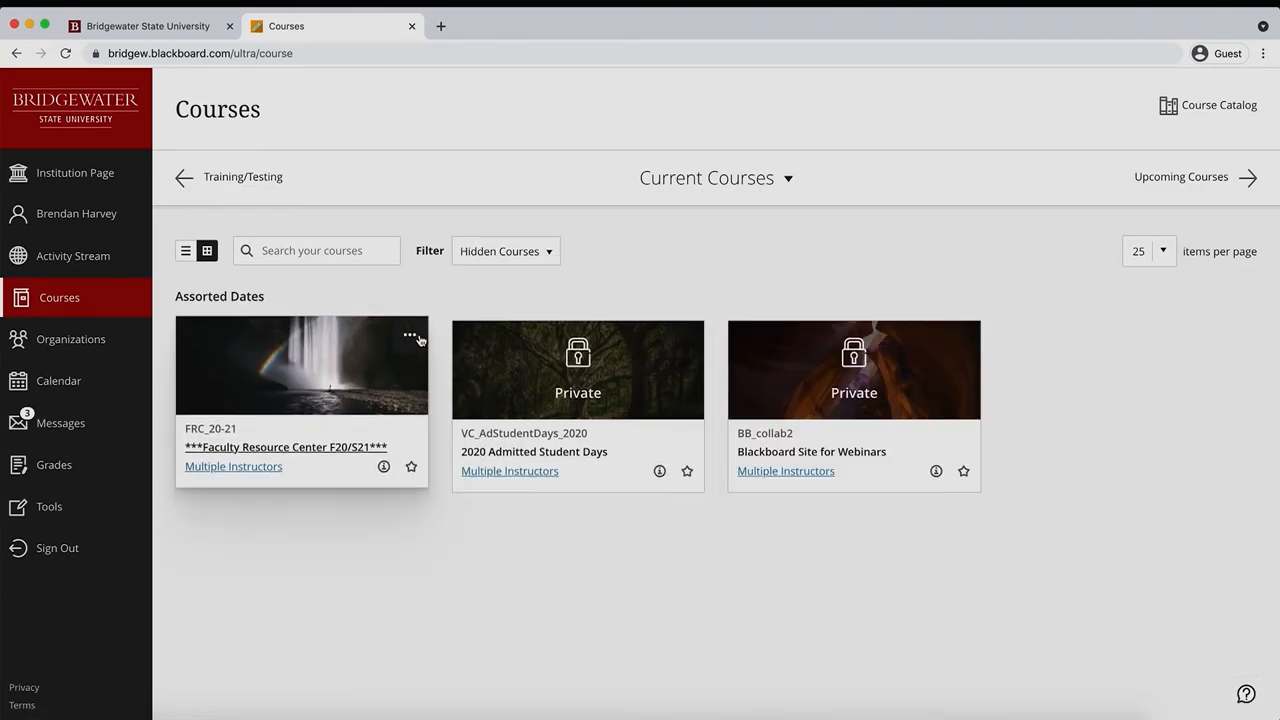
pyautogui.click(410, 336)
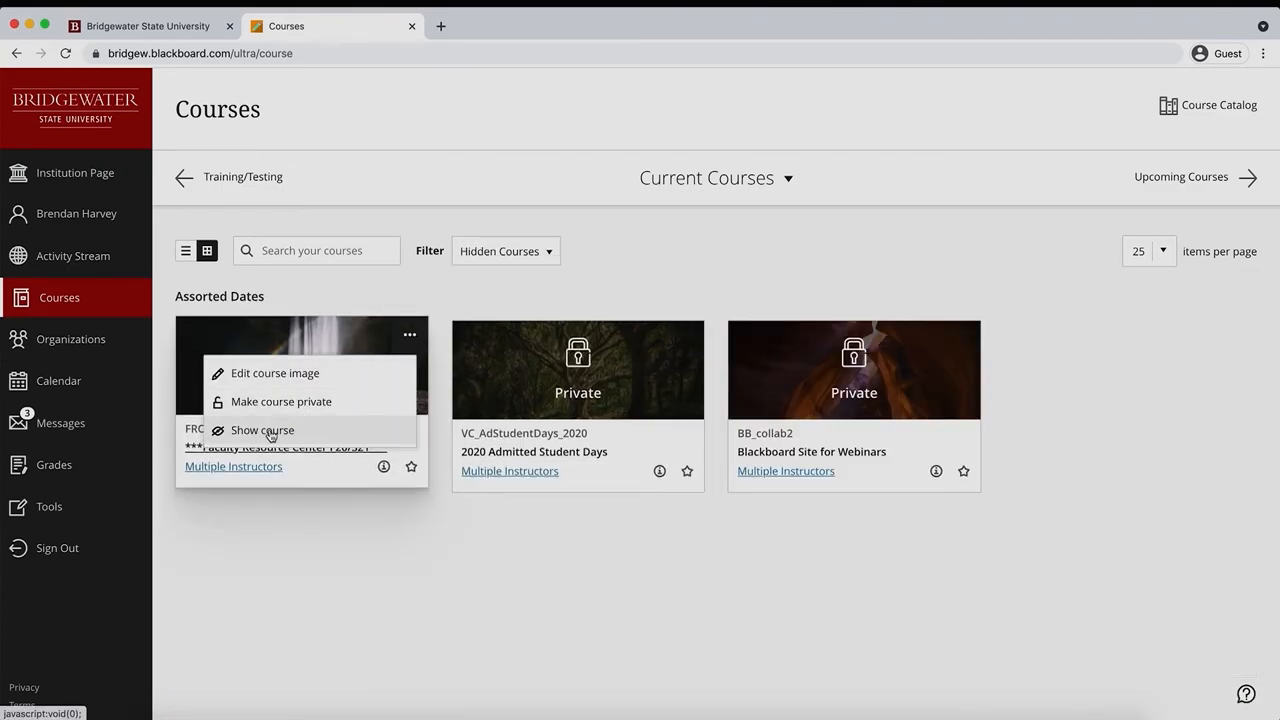